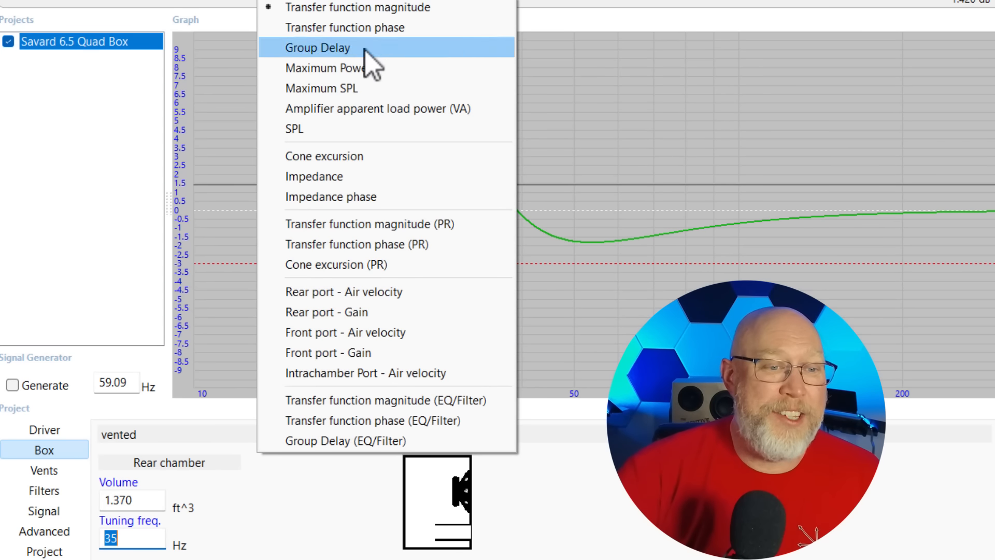
pyautogui.moveTo(344, 291)
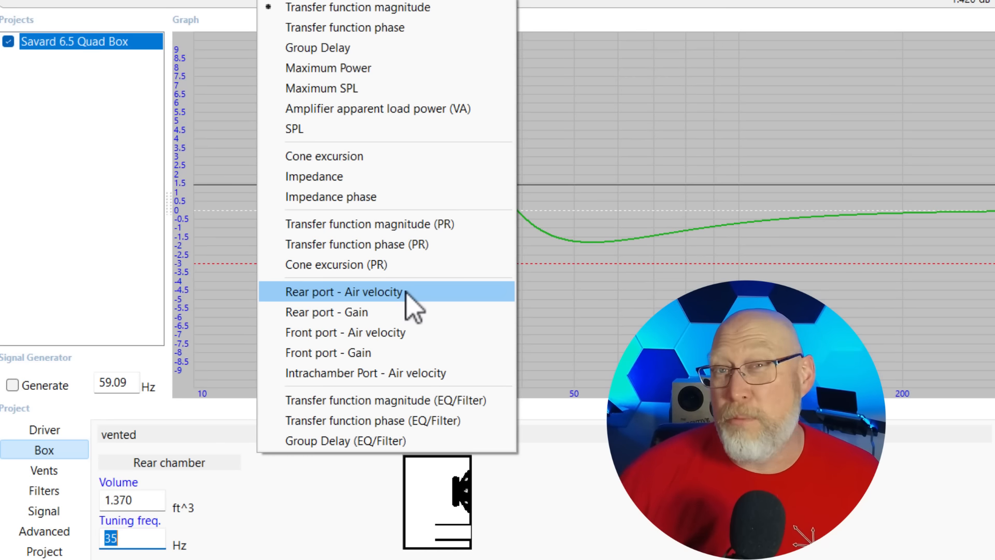
# Plot the rear port air velocity for the vented box.
pyautogui.click(344, 293)
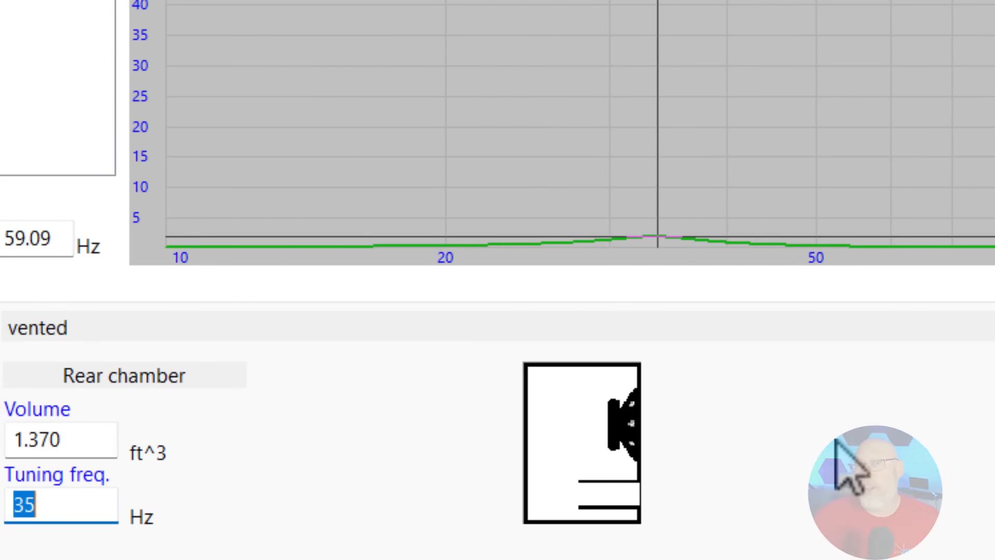
pyautogui.moveTo(847, 457)
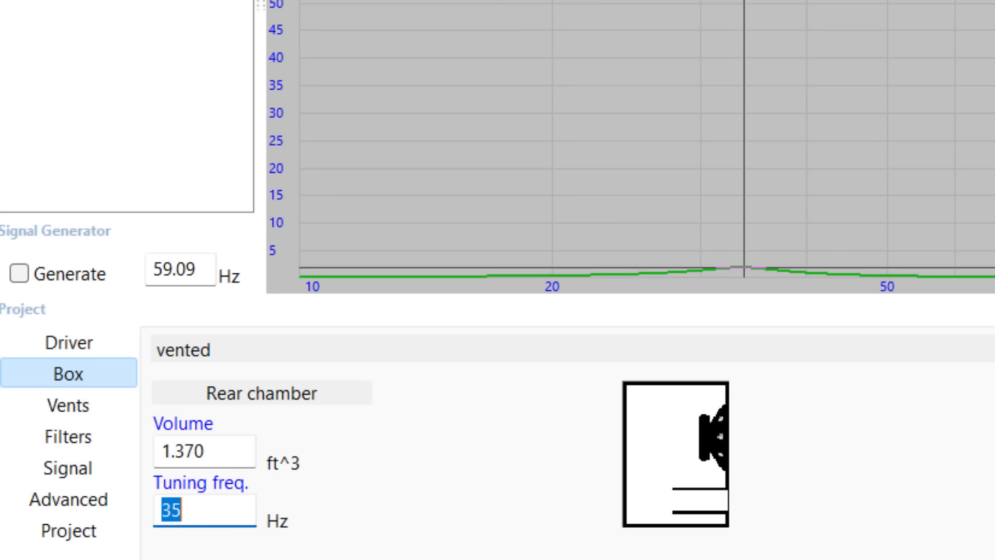
pyautogui.moveTo(346, 530)
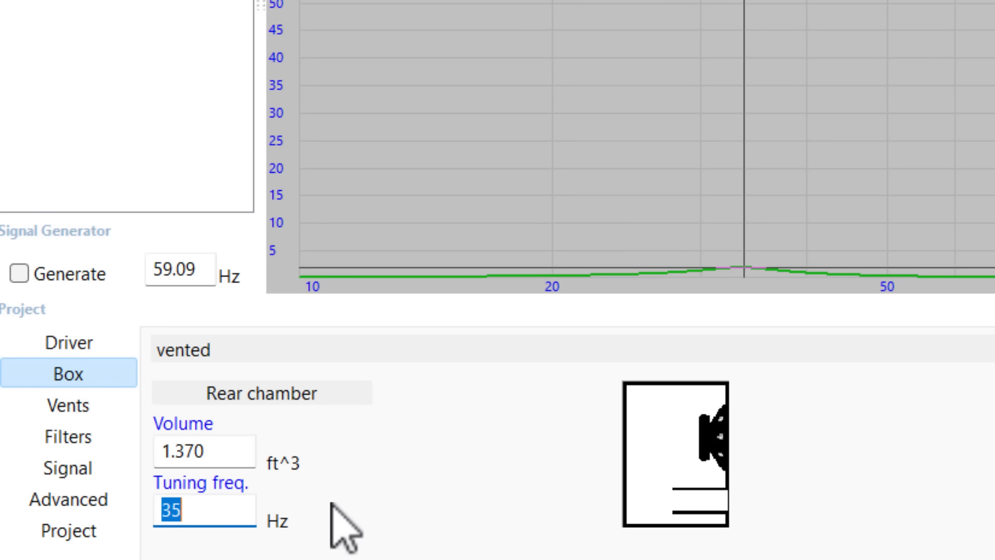
pyautogui.moveTo(67, 467)
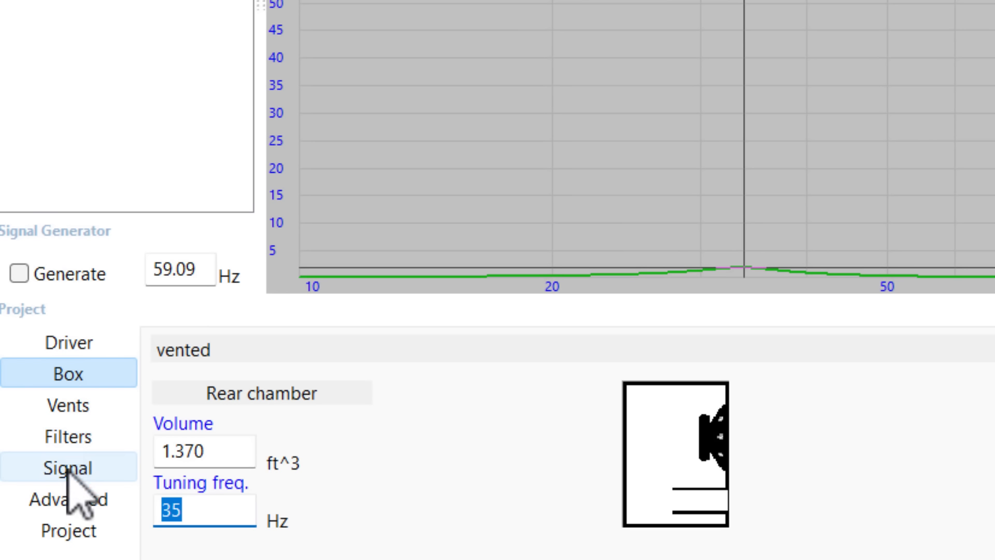
# Set the system input power to 400 W in the Signal settings.
pyautogui.click(69, 467)
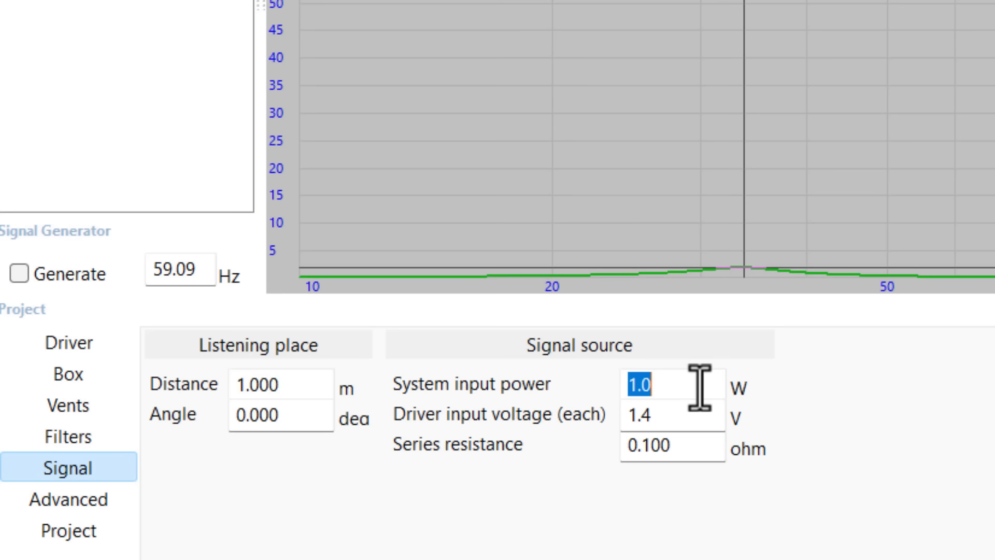
pyautogui.write('400')
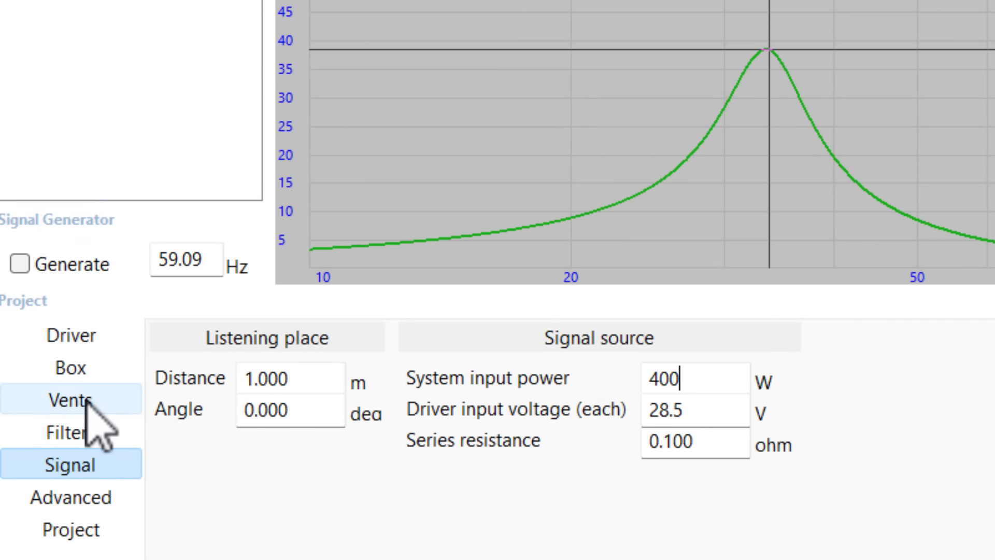
# Set the rear vent to a 1.5 × 14 in slot in the Vents settings.
pyautogui.click(72, 399)
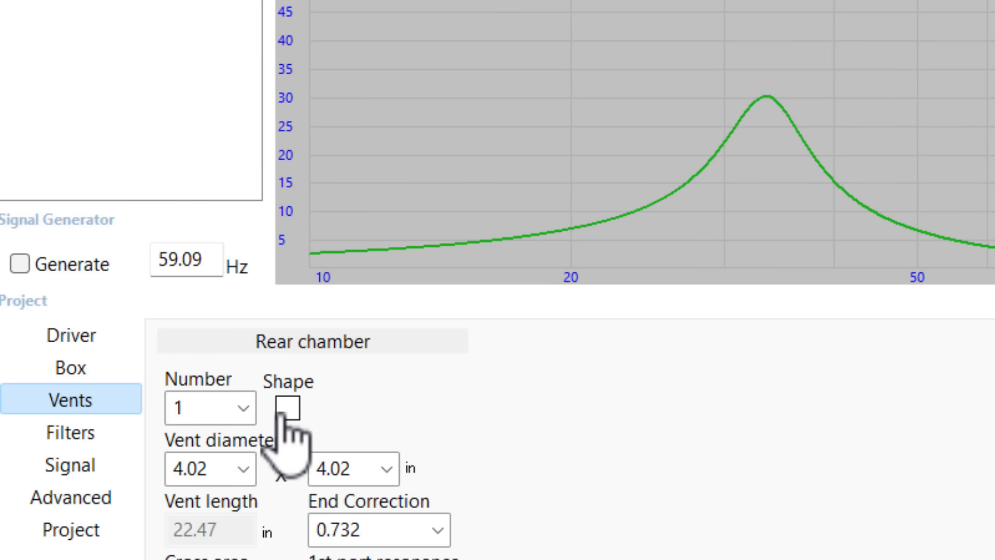
pyautogui.tripleClick(197, 469)
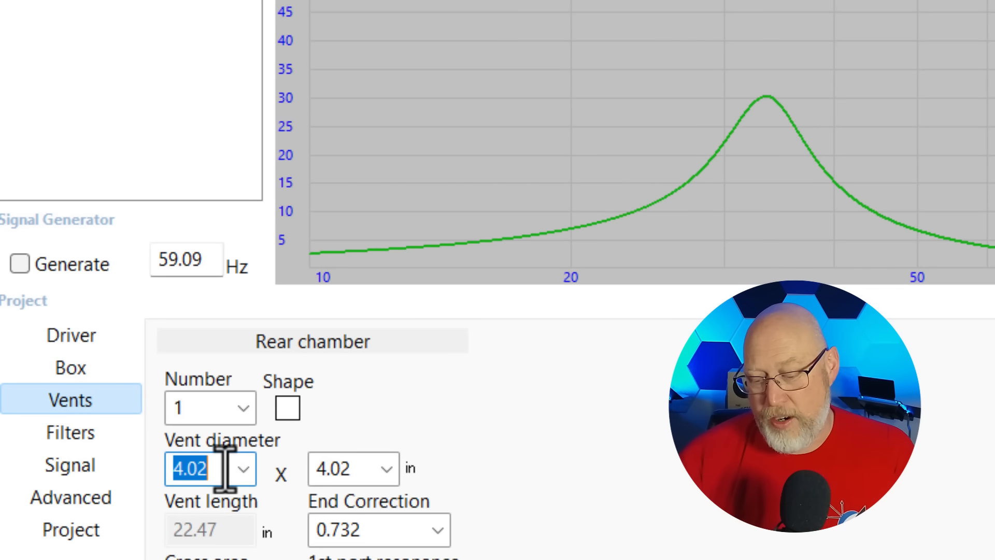
pyautogui.write('1.5')
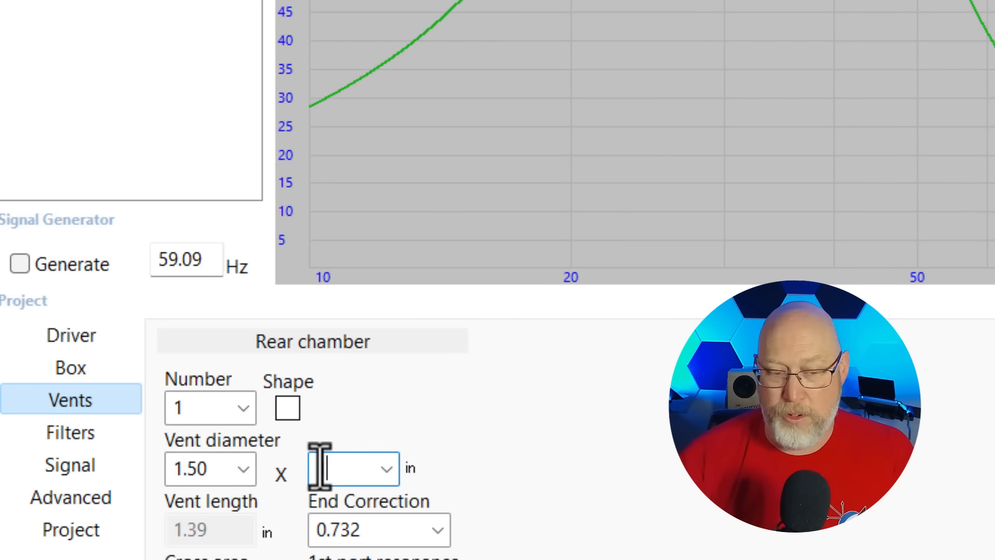
pyautogui.write('14')
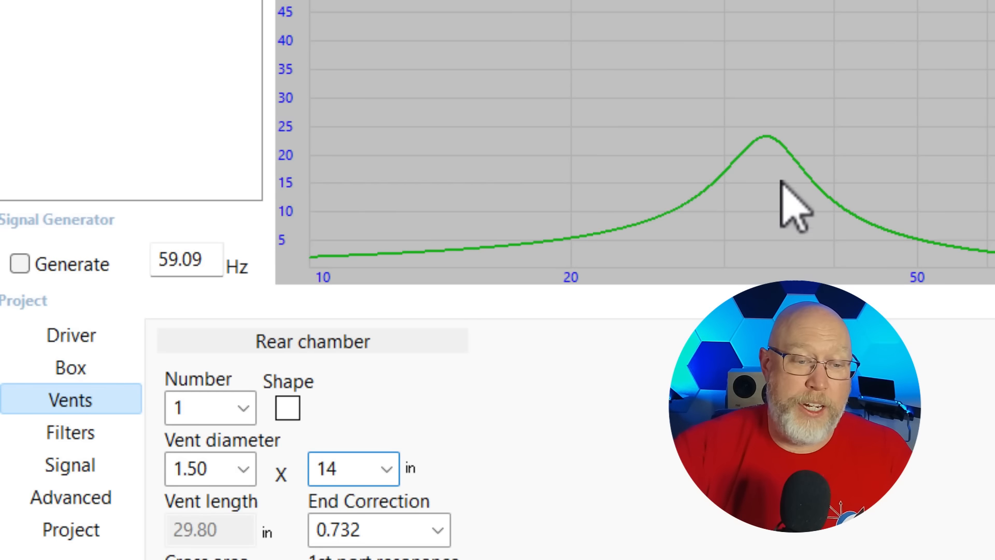
pyautogui.moveTo(762, 146)
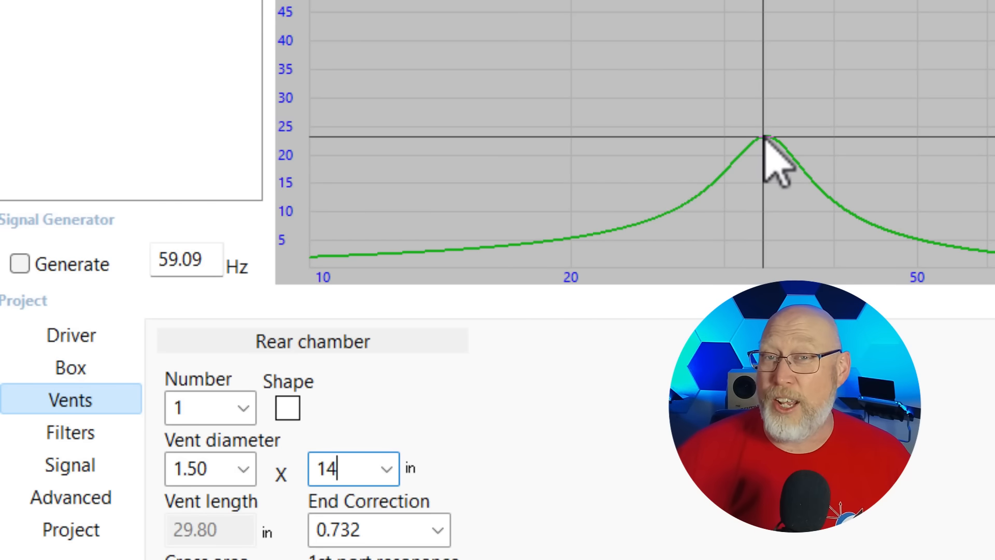
pyautogui.scroll(-3)
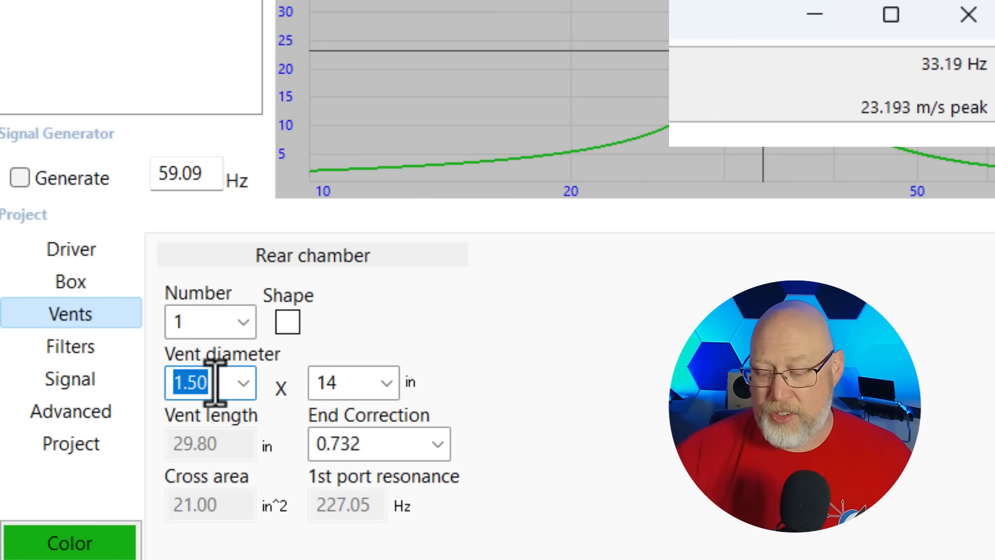
pyautogui.write('2')
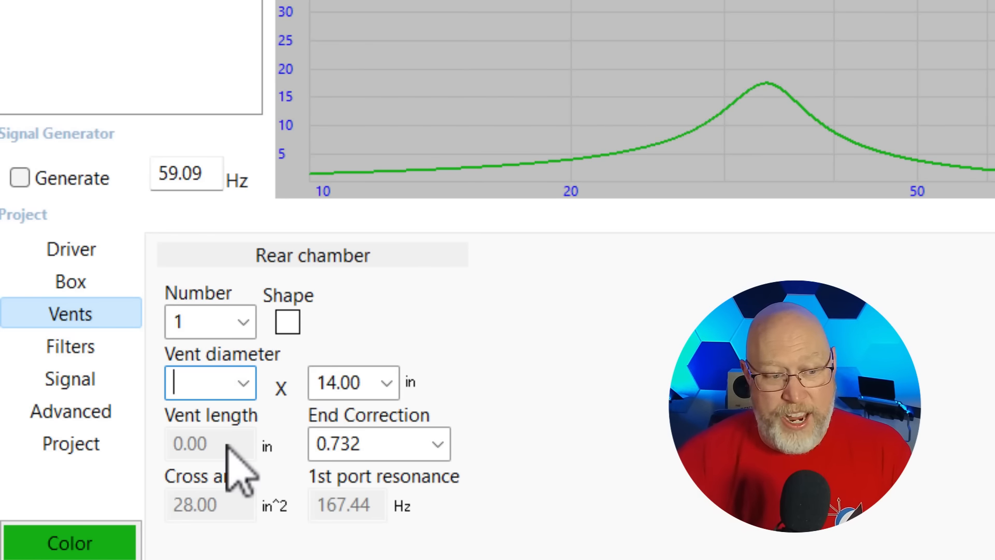
pyautogui.write('1.5')
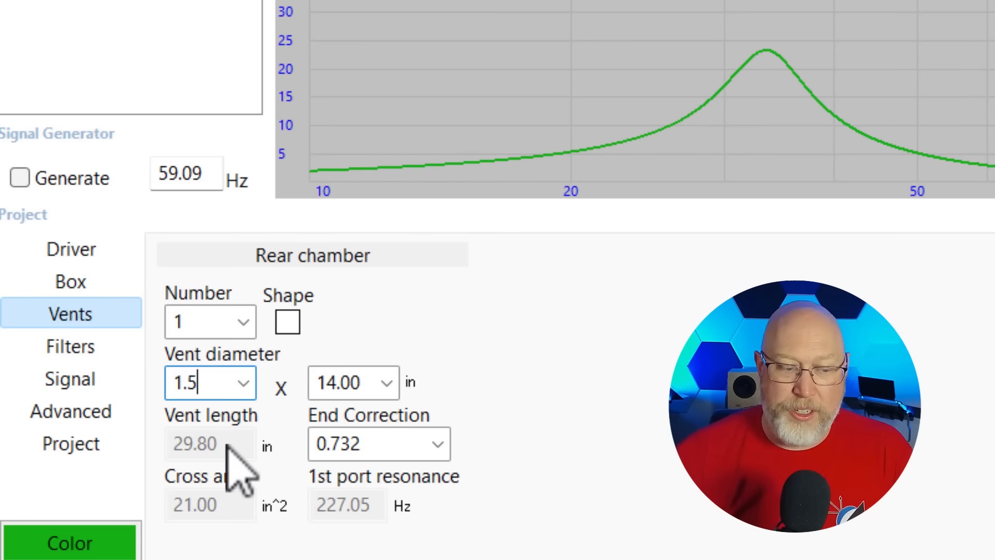